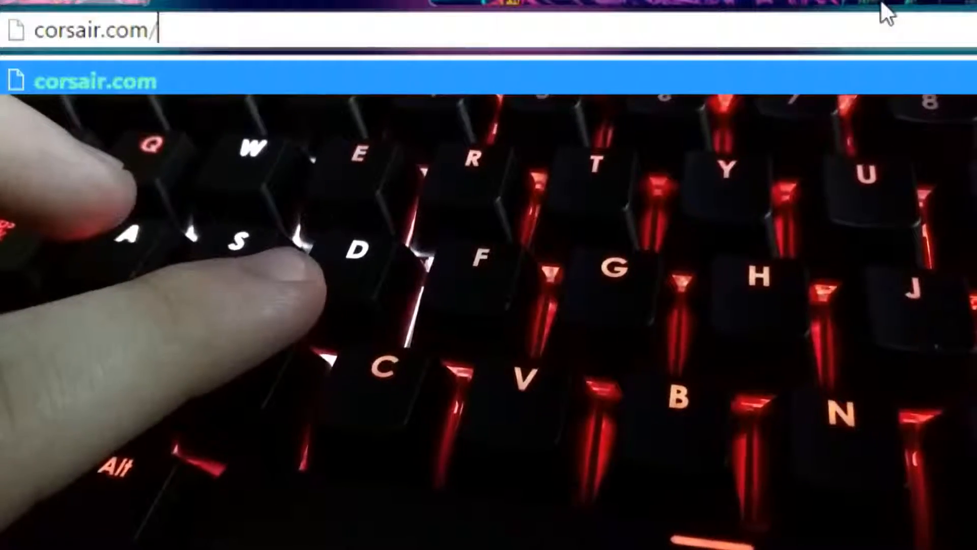
# - Start entering corsair.com in the browser address bar to get the keyboard software
pyautogui.write('d')
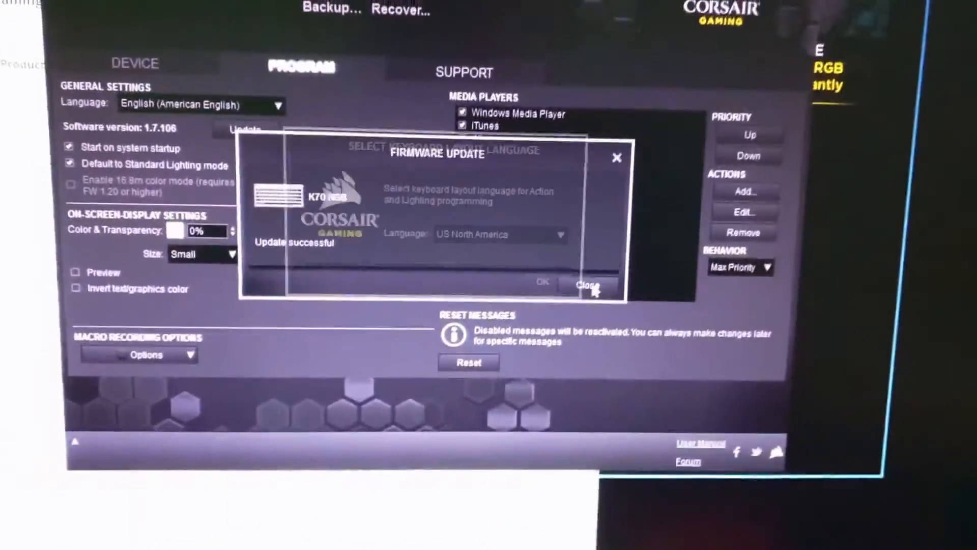
# - Dismiss the firmware success message and show the Default profile's Lighting settings running Rainbow Wave
pyautogui.click(586, 285)
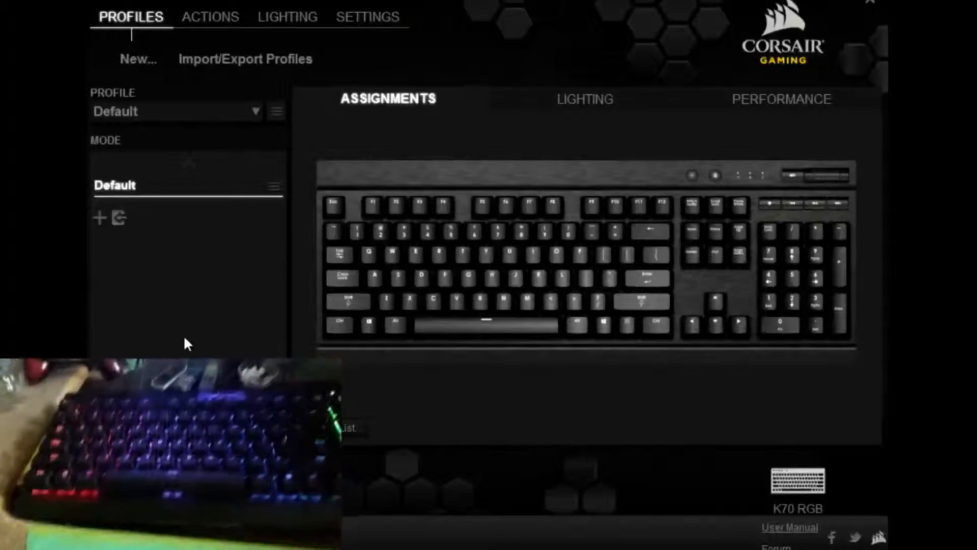
pyautogui.click(585, 99)
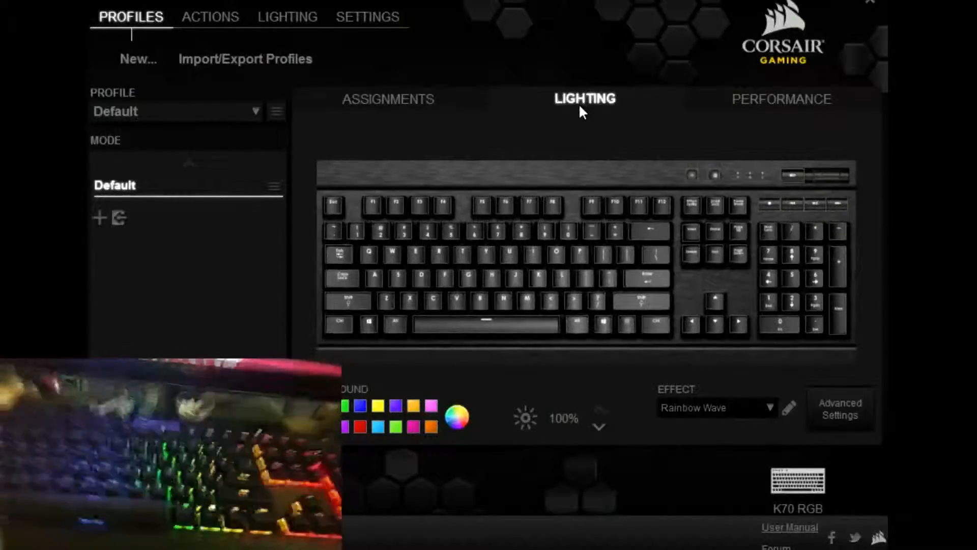
pyautogui.moveTo(466, 279)
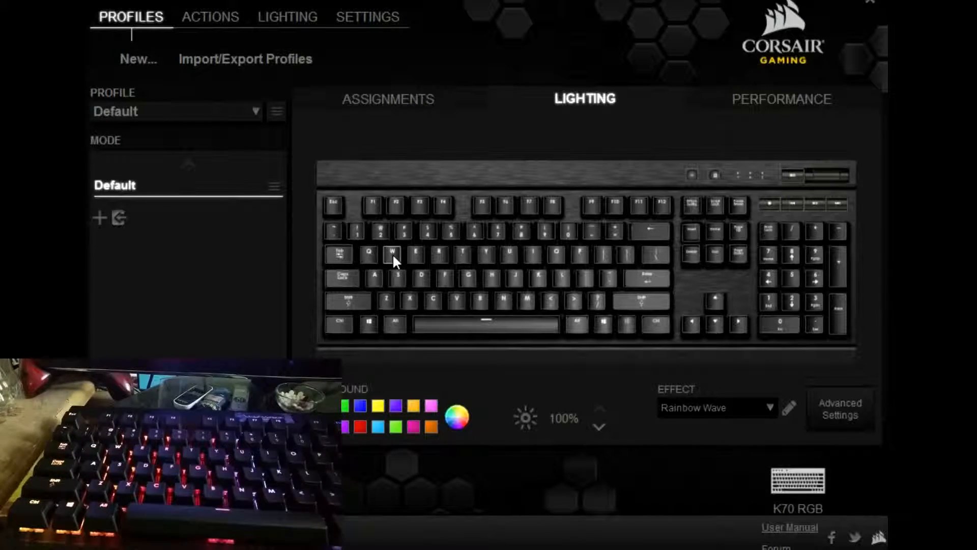
pyautogui.click(392, 254)
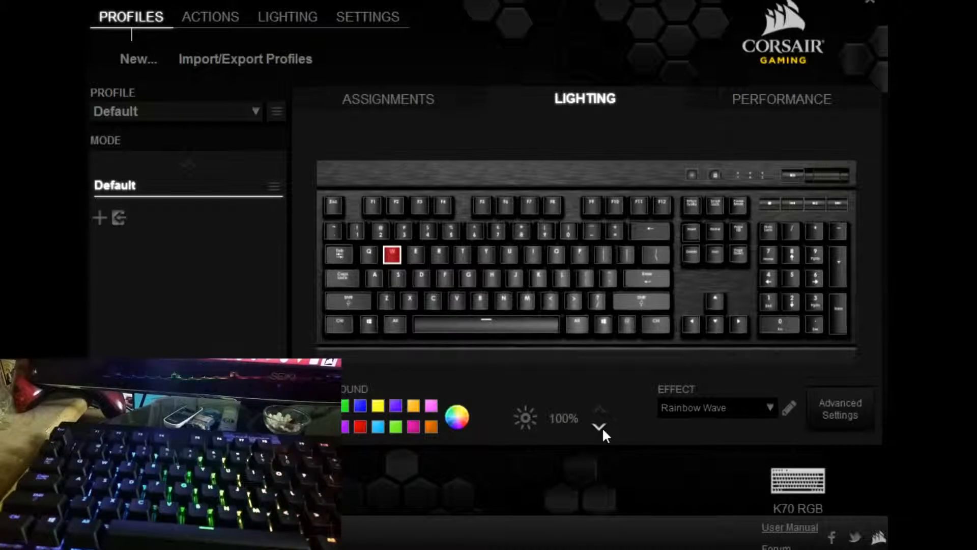
# - Try the Color Pulse and Color Ripple effects, then apply Type Lighting (Key)
pyautogui.click(773, 407)
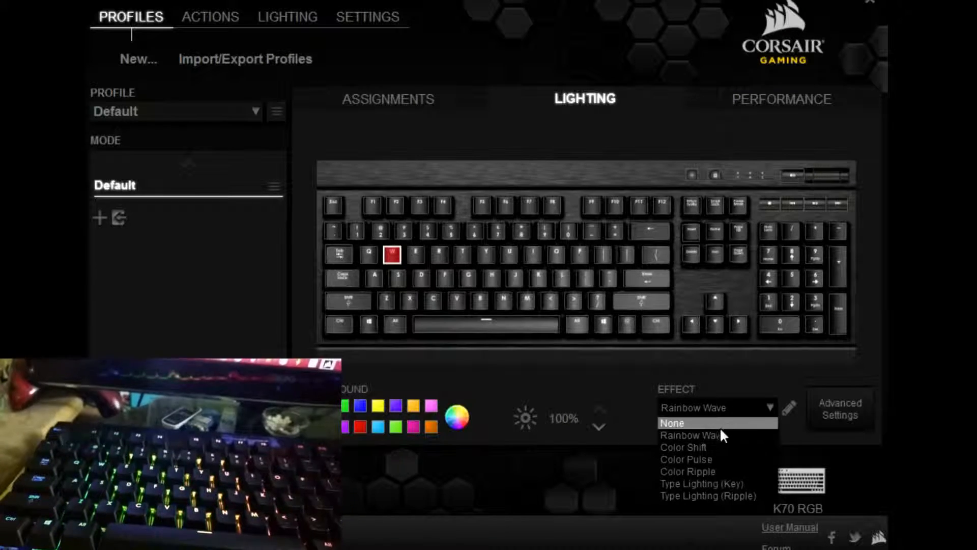
pyautogui.click(685, 459)
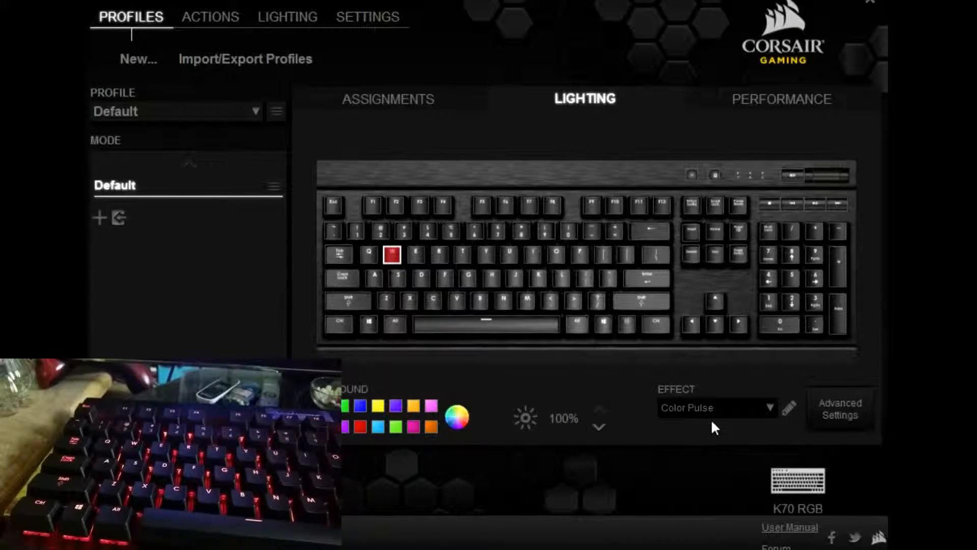
pyautogui.click(717, 407)
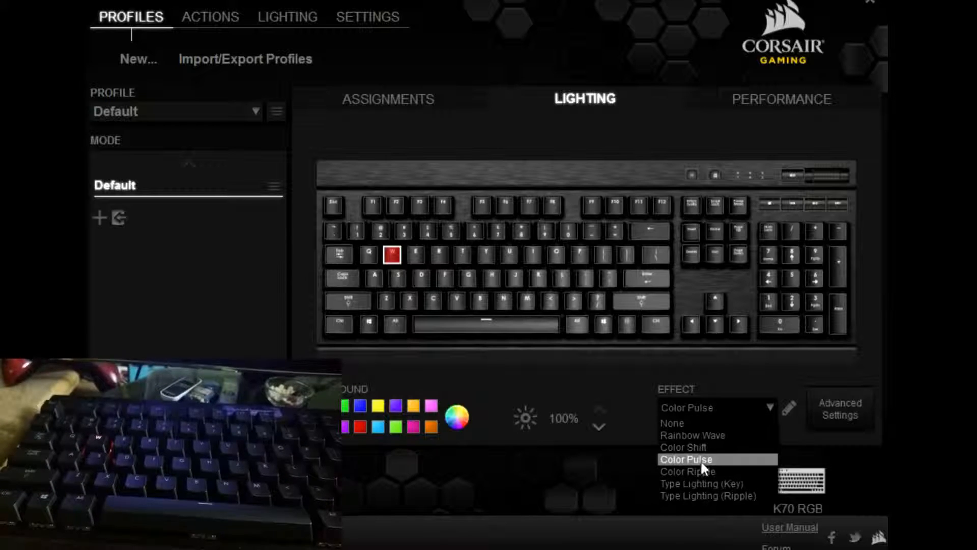
pyautogui.click(687, 472)
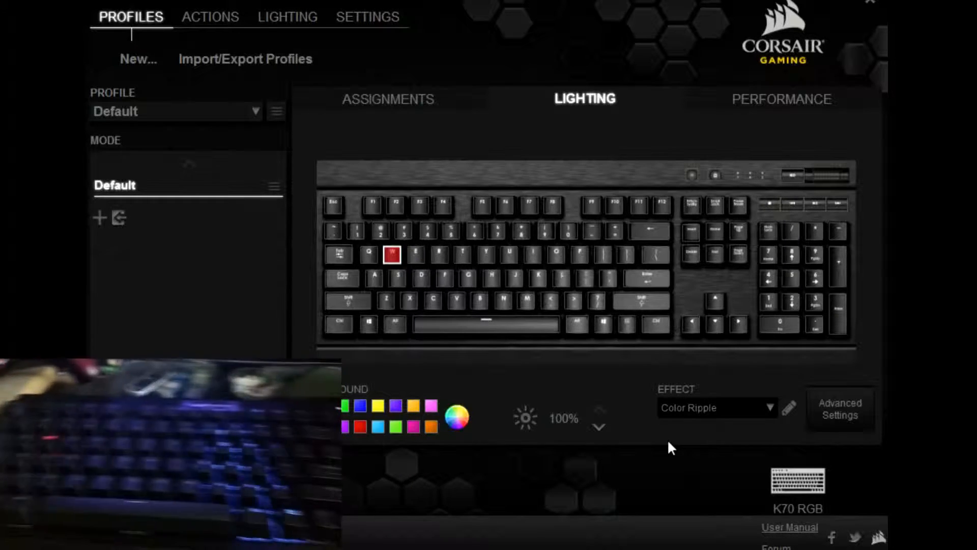
pyautogui.moveTo(644, 451)
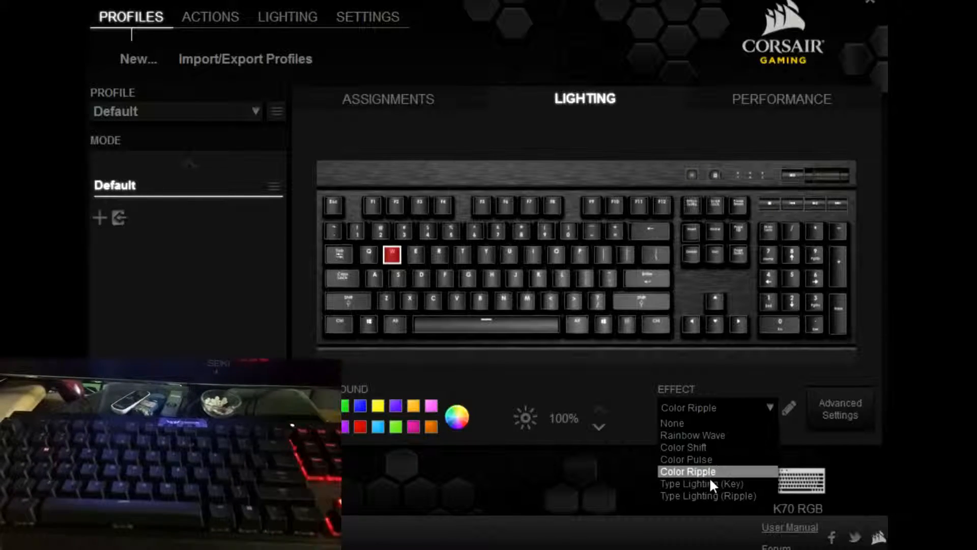
pyautogui.click(703, 484)
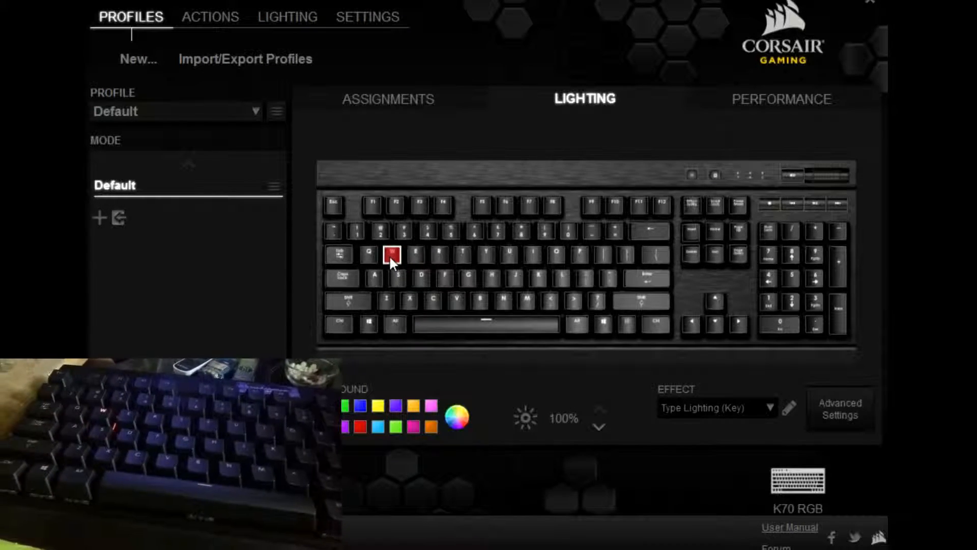
# - Colour the W key purple, then change it to red from the palette
pyautogui.click(391, 255)
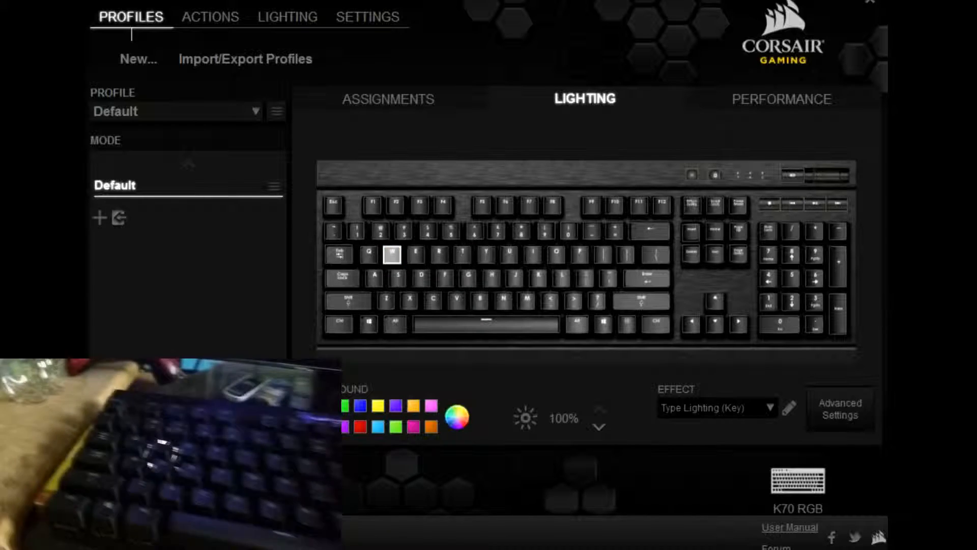
pyautogui.click(360, 407)
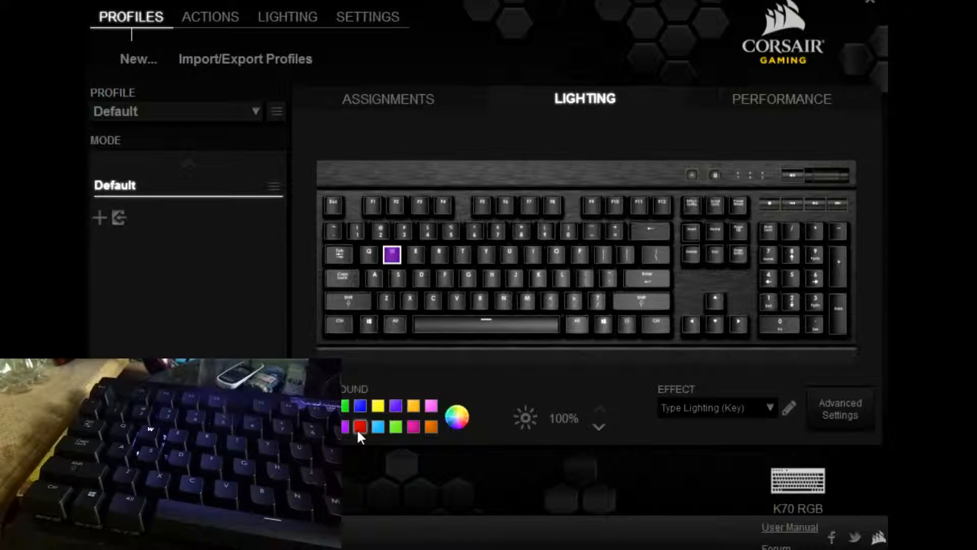
pyautogui.click(357, 427)
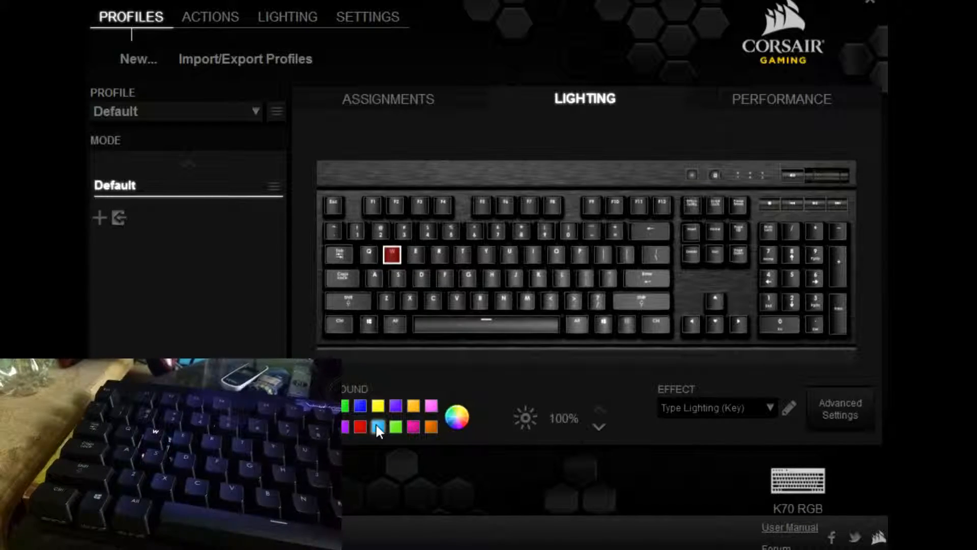
pyautogui.click(457, 416)
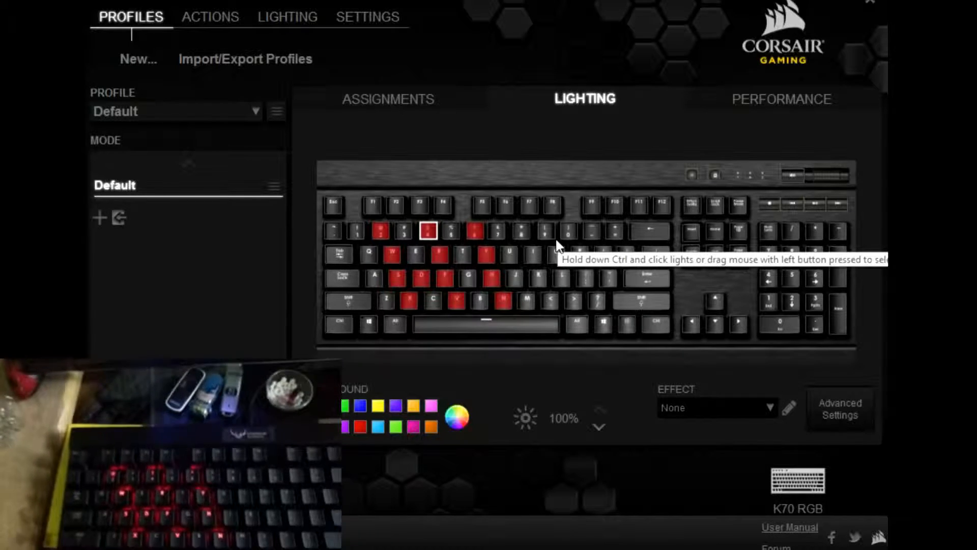
pyautogui.moveTo(545, 320)
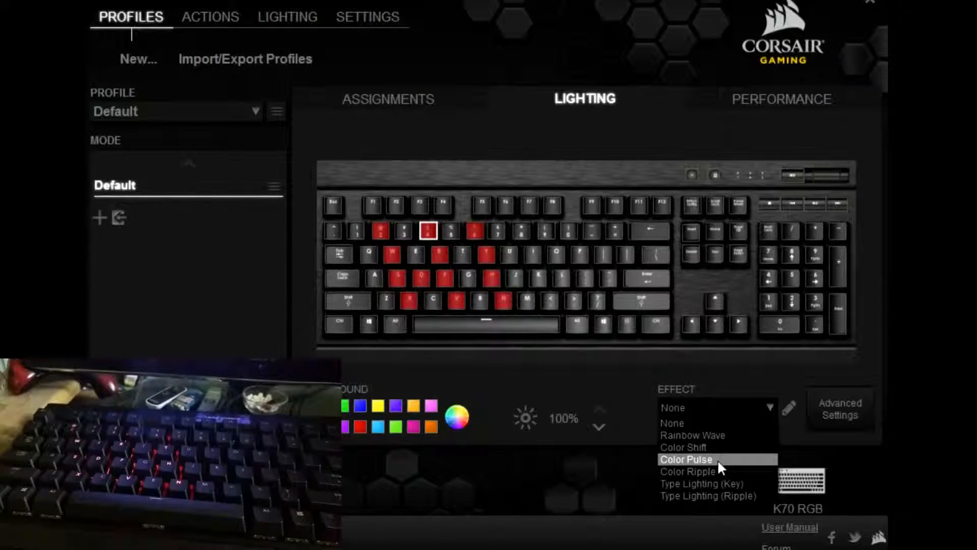
# - Try Rainbow Wave, set the effect to None, and move to the keyboard's Advanced Settings
pyautogui.click(692, 434)
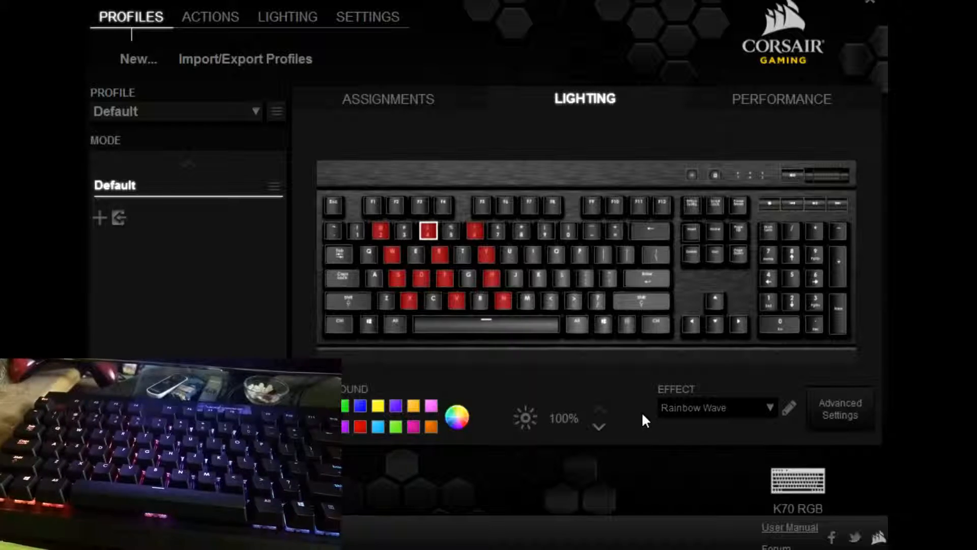
pyautogui.moveTo(633, 385)
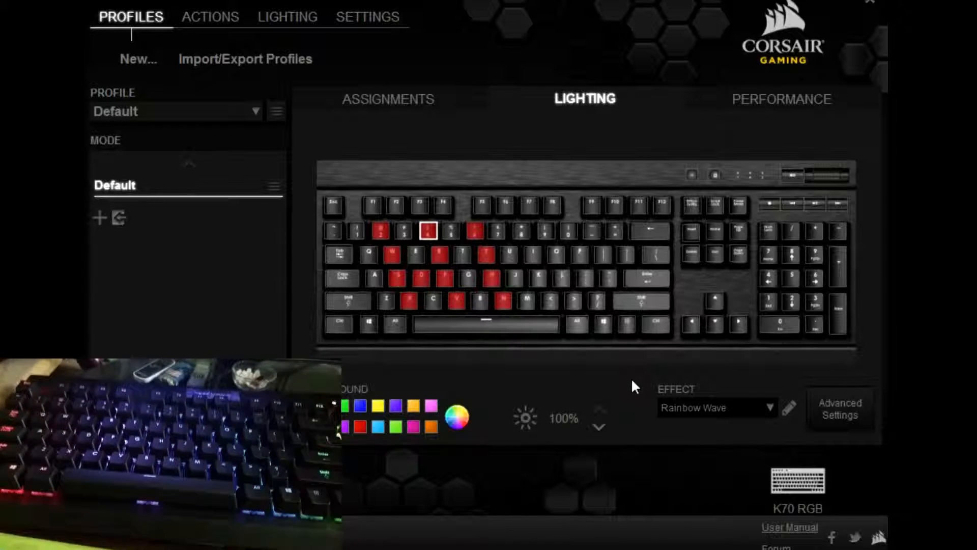
pyautogui.moveTo(614, 368)
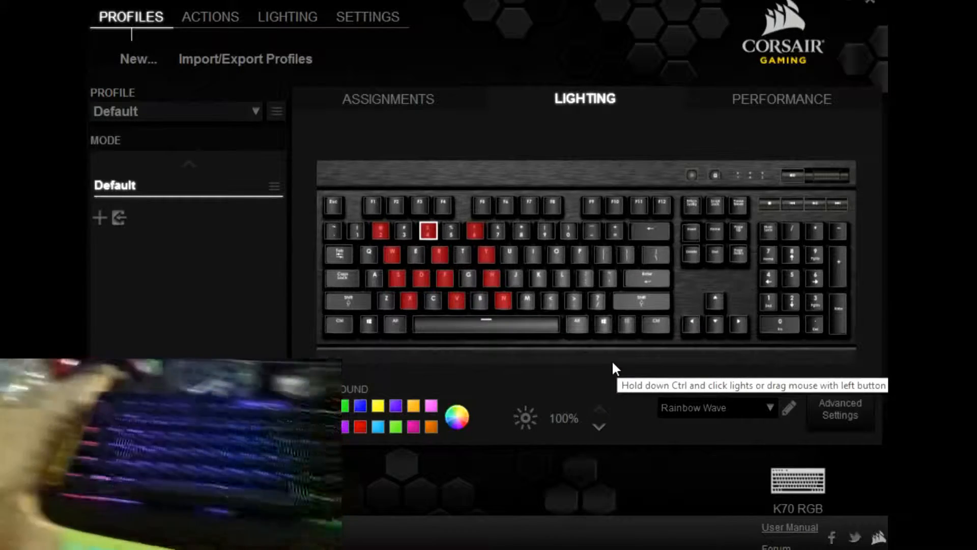
pyautogui.click(716, 408)
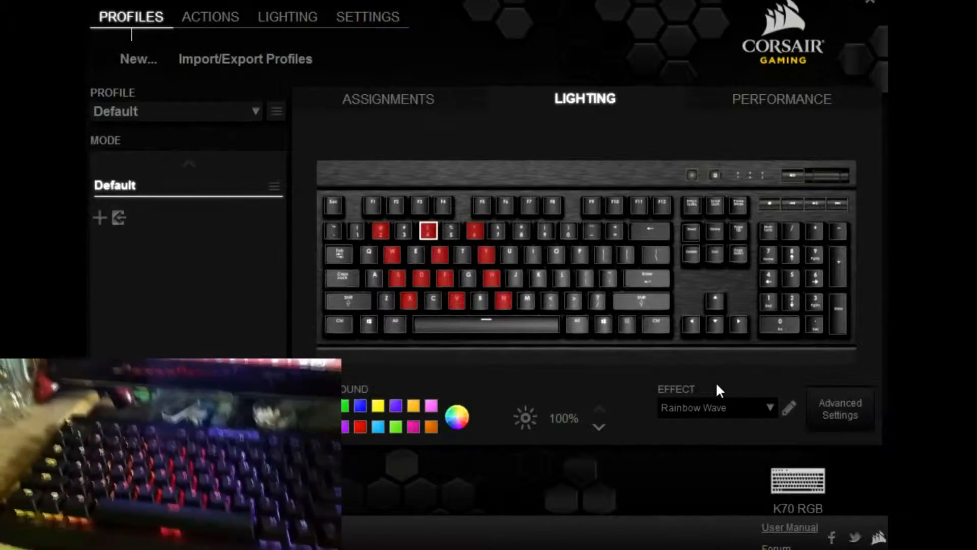
pyautogui.moveTo(447, 305)
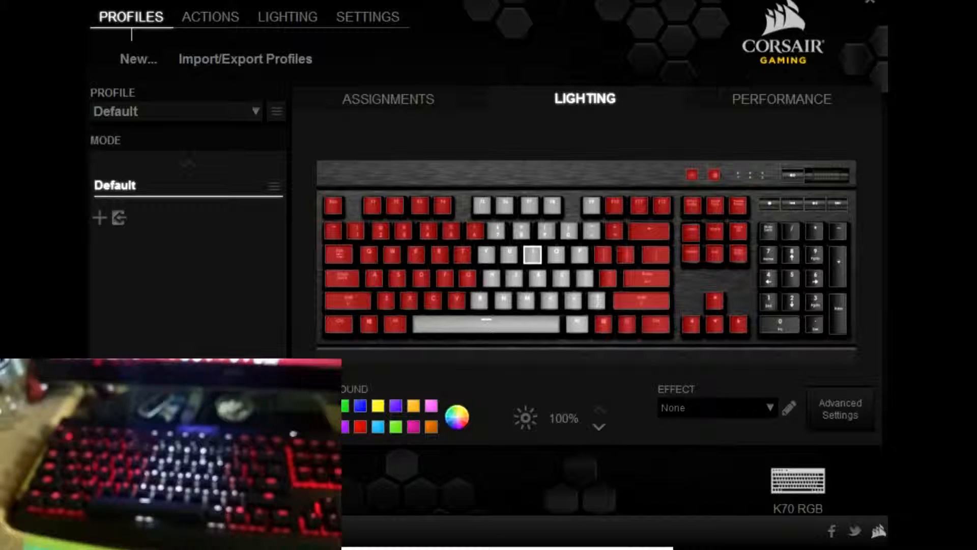
pyautogui.click(537, 278)
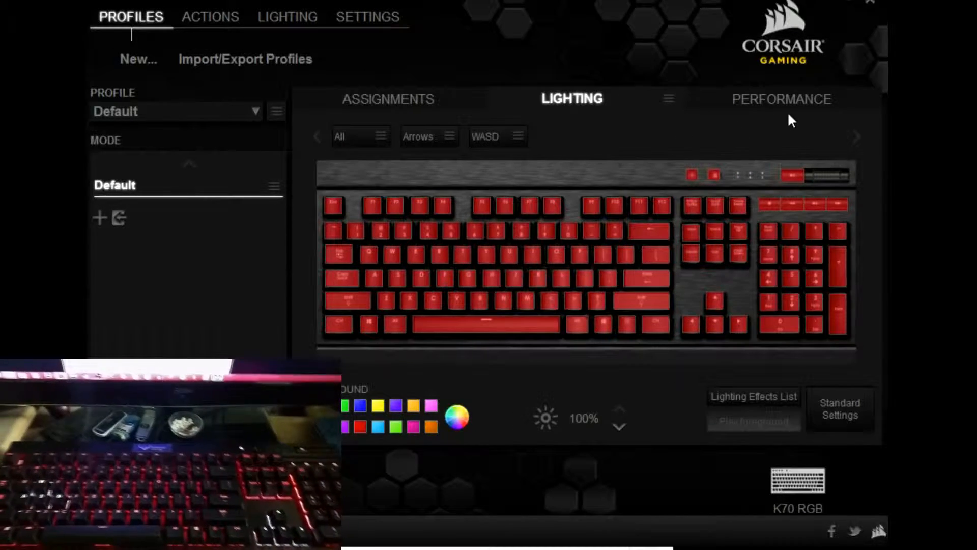
pyautogui.moveTo(600, 106)
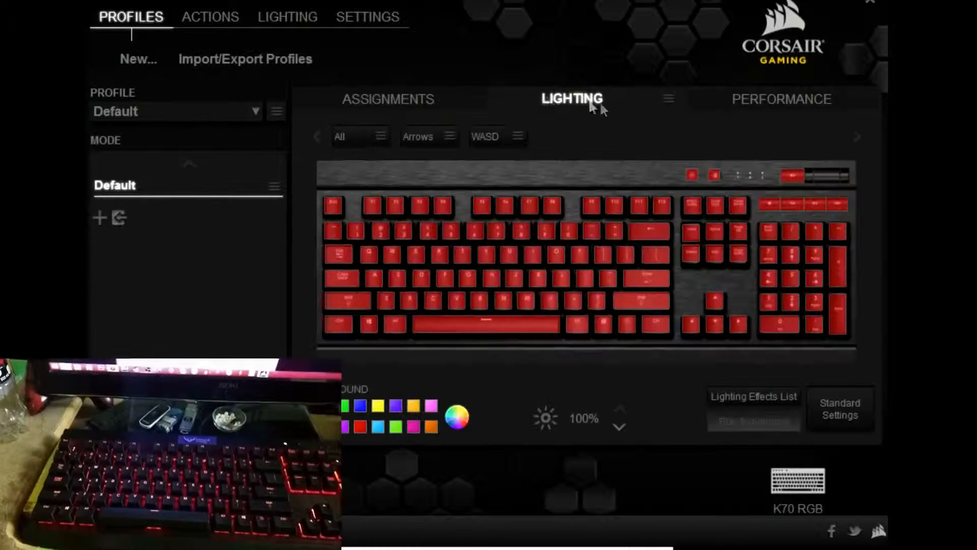
# - Briefly check the Assignments view, then return to the all-red advanced lighting editor
pyautogui.click(387, 99)
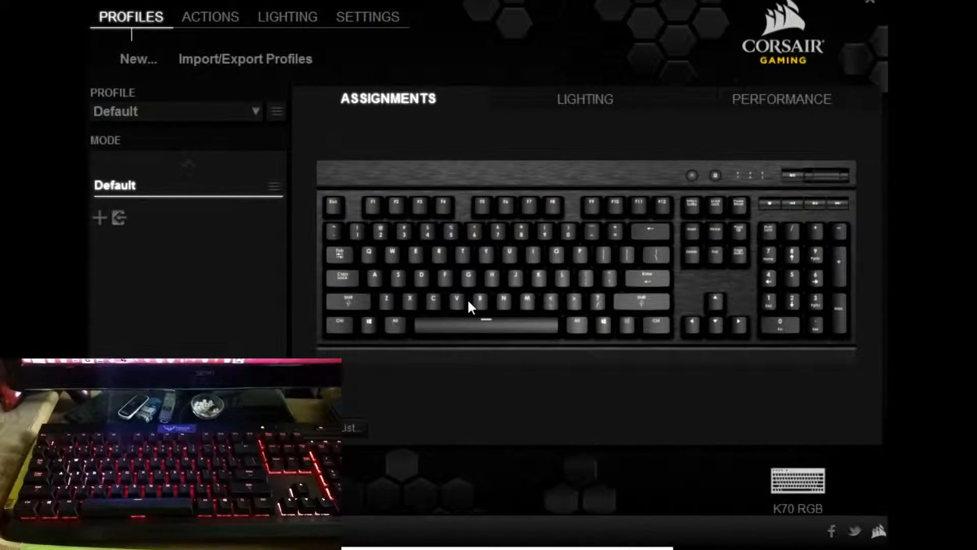
pyautogui.click(571, 98)
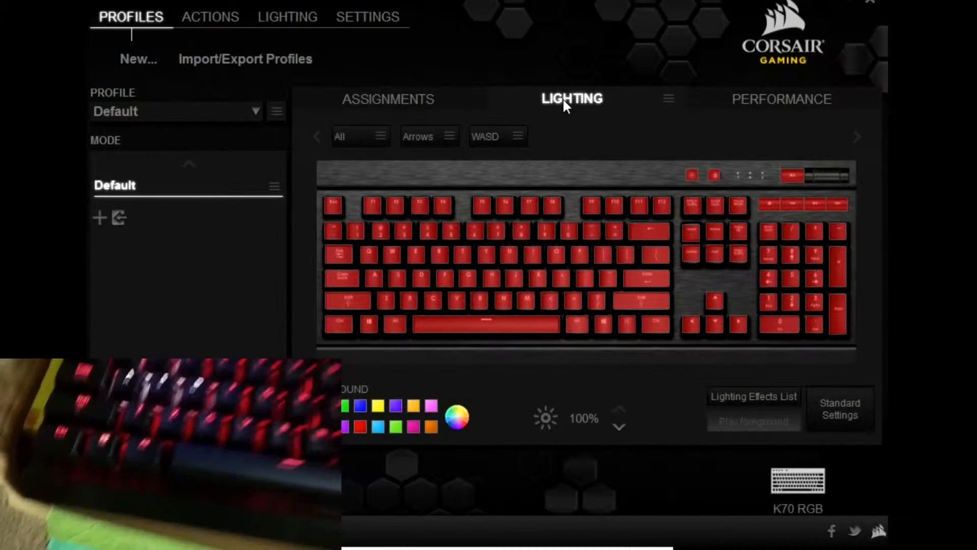
pyautogui.moveTo(551, 184)
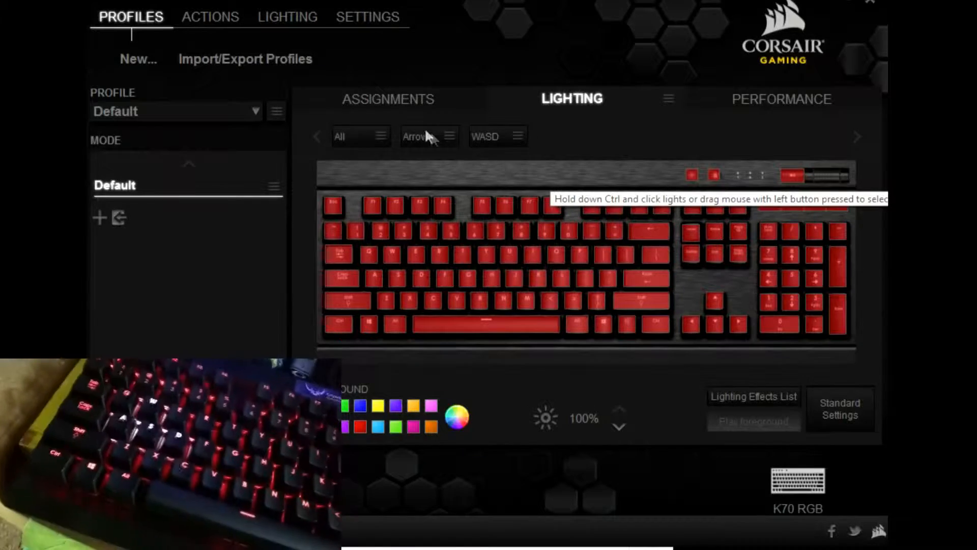
pyautogui.moveTo(616, 237)
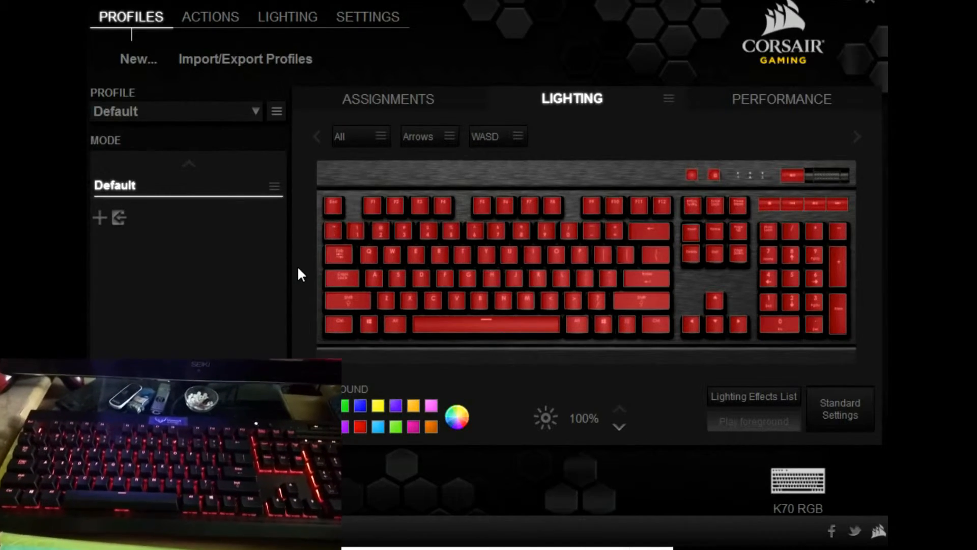
pyautogui.moveTo(496, 68)
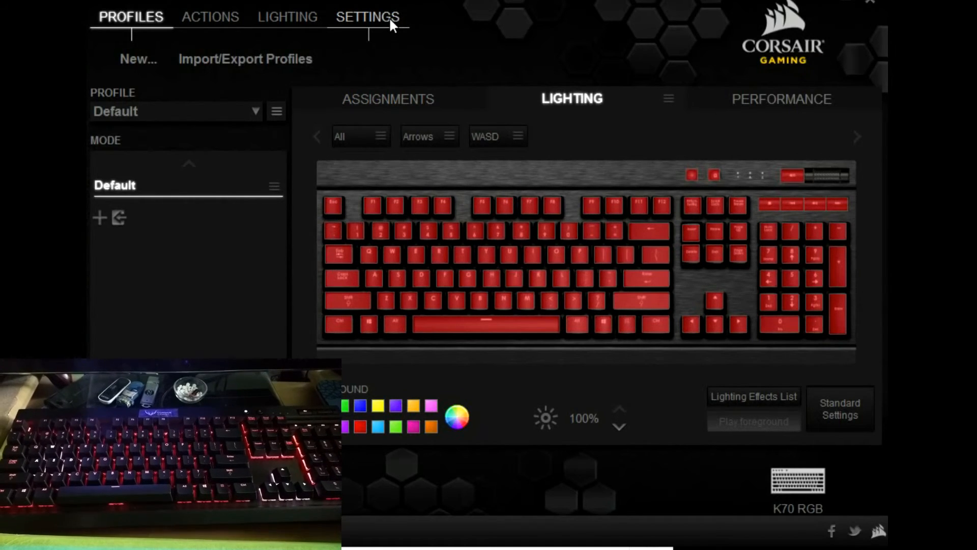
# - Return to the Default profile's Assignments view, leaving the all-red lighting unchanged
pyautogui.click(388, 99)
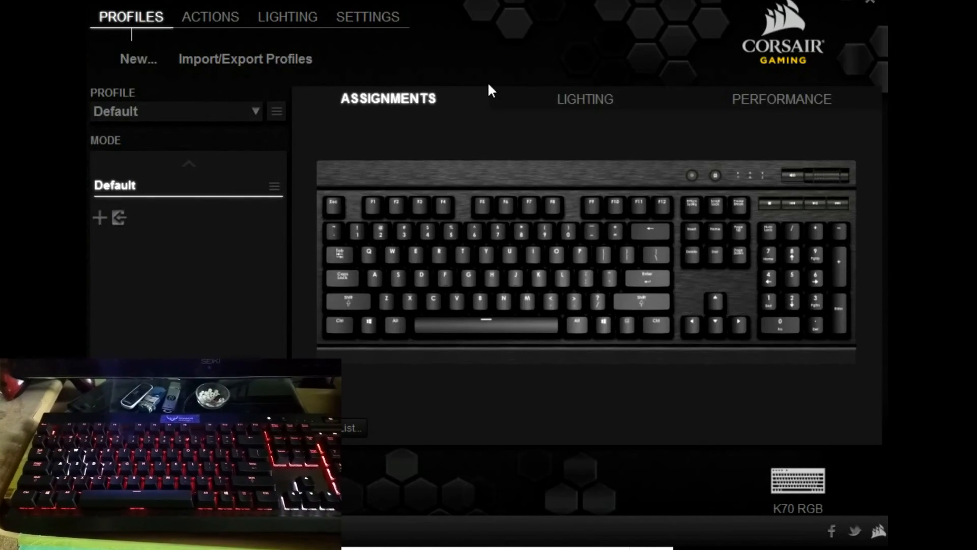